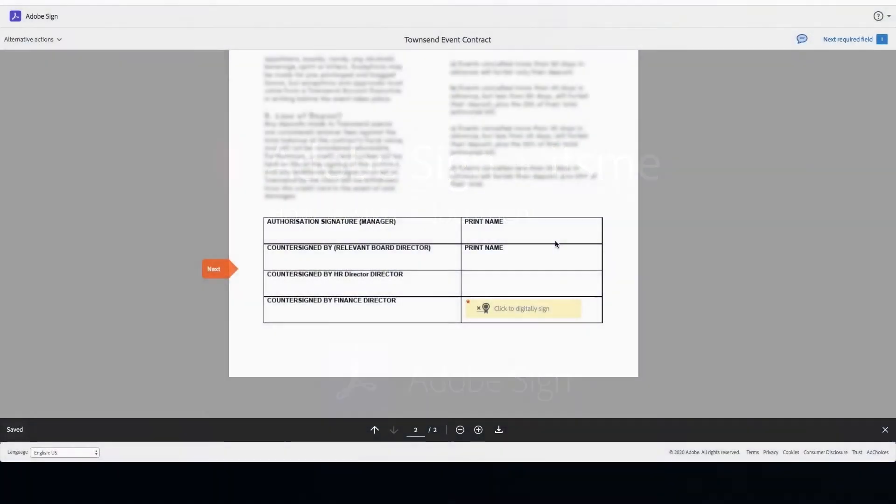
pyautogui.moveTo(512, 312)
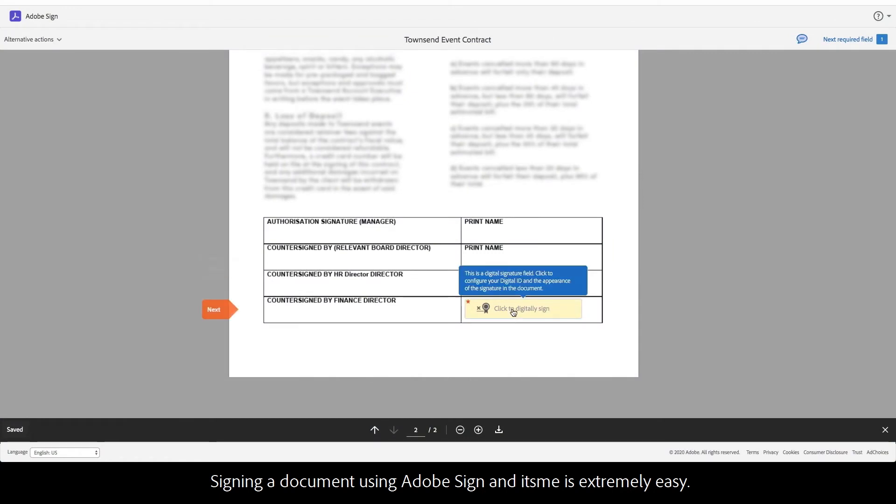
# Start signing the Finance Director field and enter the Belgian mobile number in itsme.
pyautogui.click(521, 309)
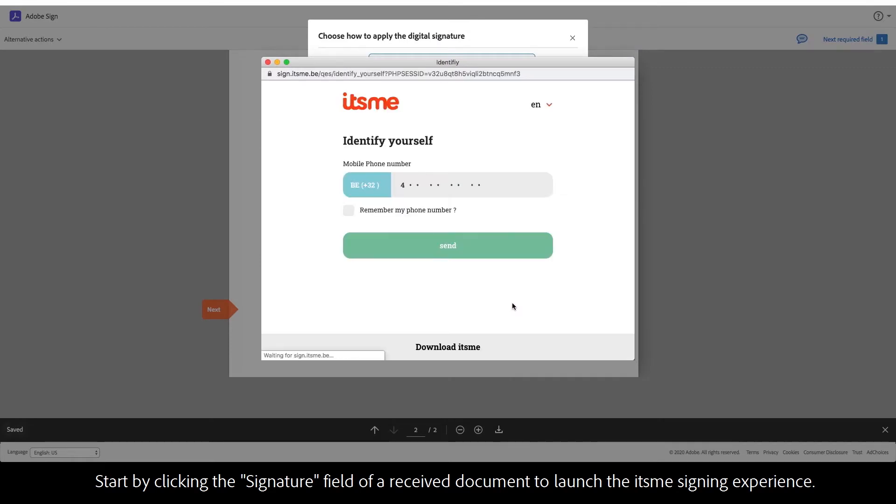
pyautogui.click(452, 185)
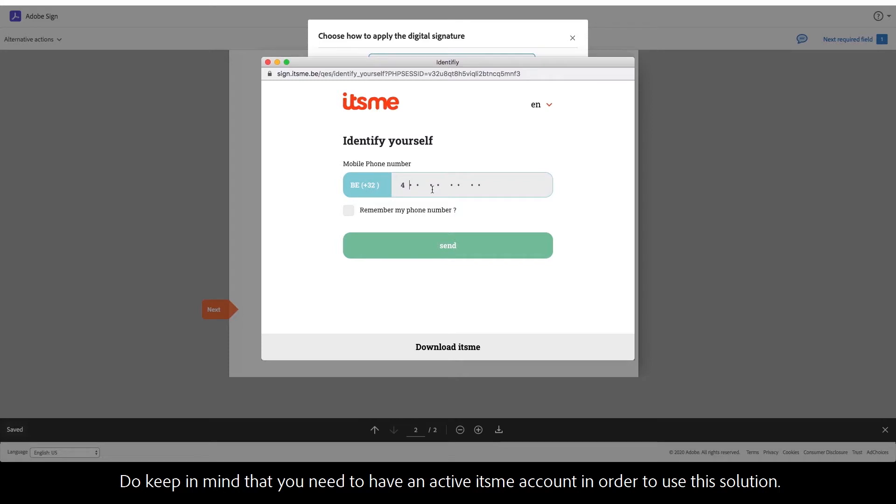
pyautogui.write('7')
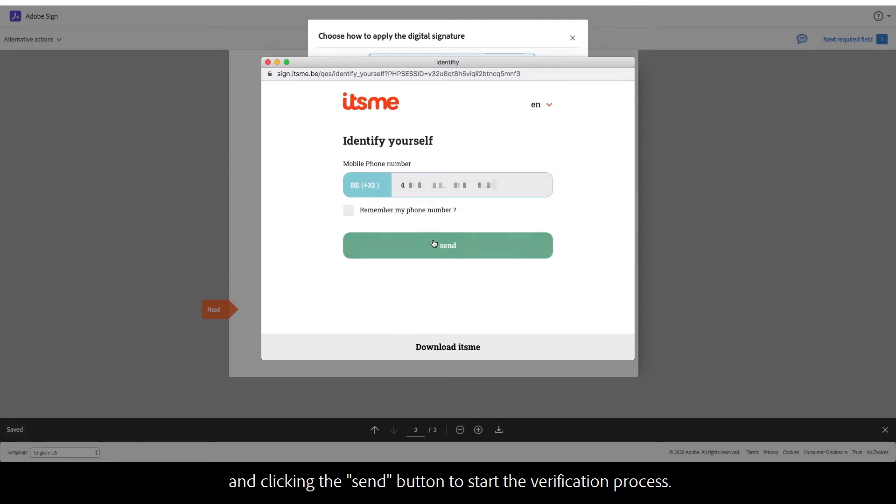
# Send the number, approve the itsme identity request, and authorize the signature on the contract.
pyautogui.click(447, 245)
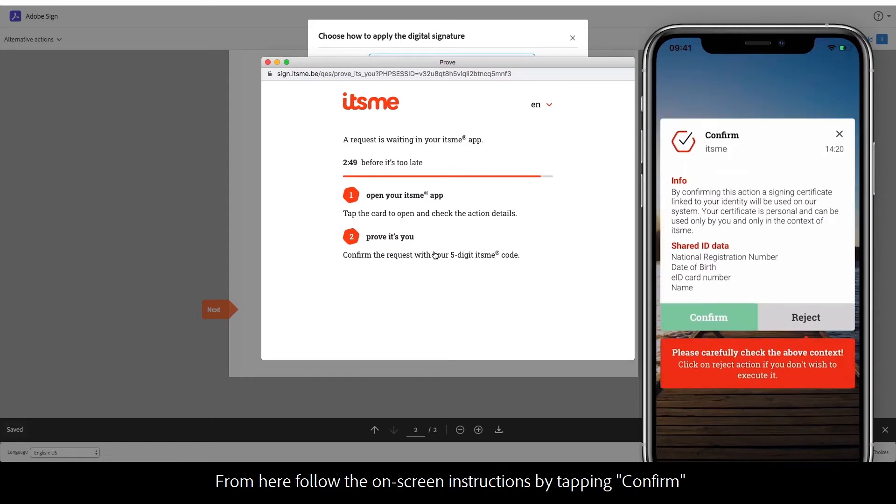
pyautogui.click(708, 318)
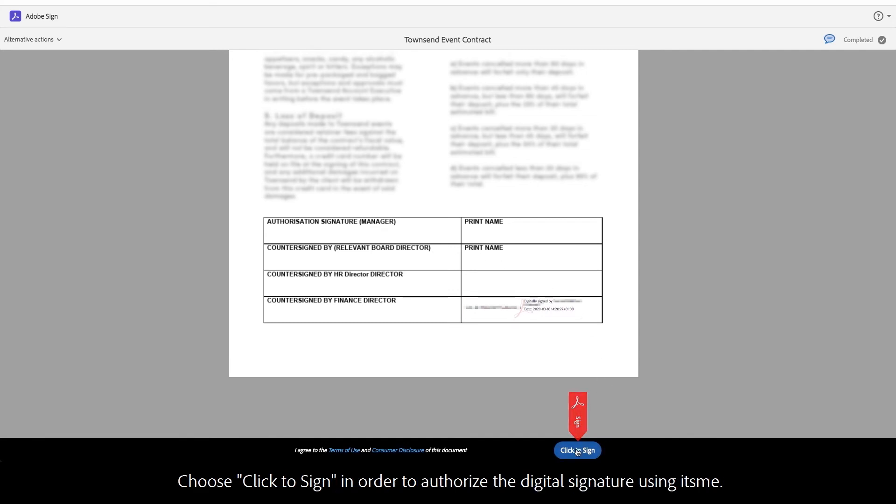
pyautogui.click(577, 450)
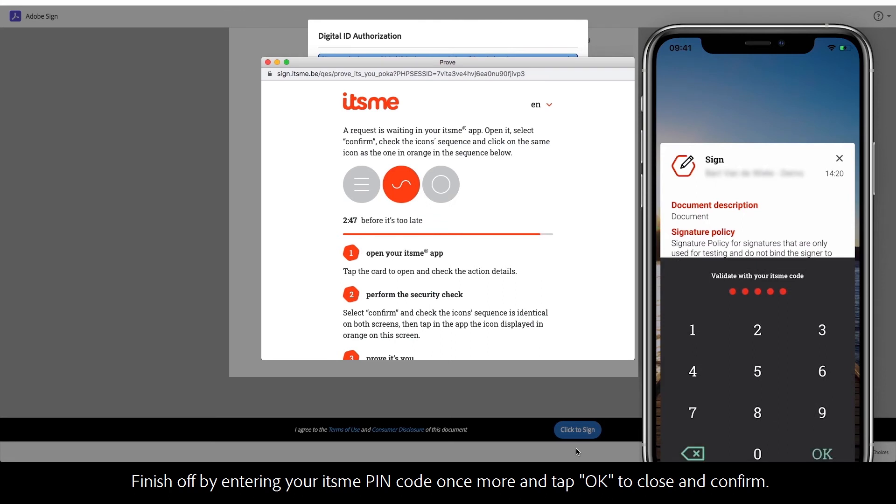
# Validate the signing request with the itsme code so authorization is processed.
pyautogui.click(822, 454)
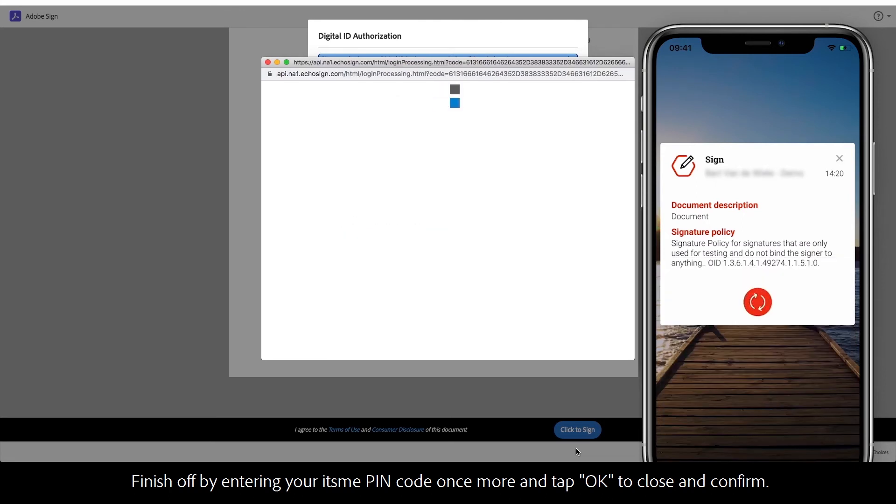